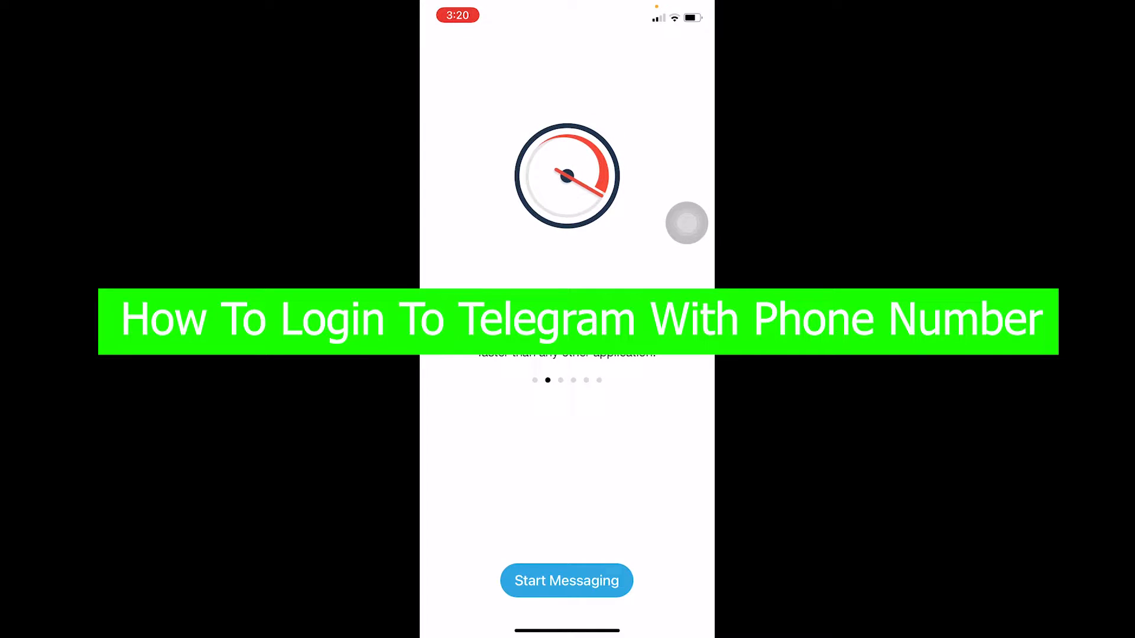
Swipe through the welcome slides and choose Start Messaging to begin sign-in.
scroll(left, 3)
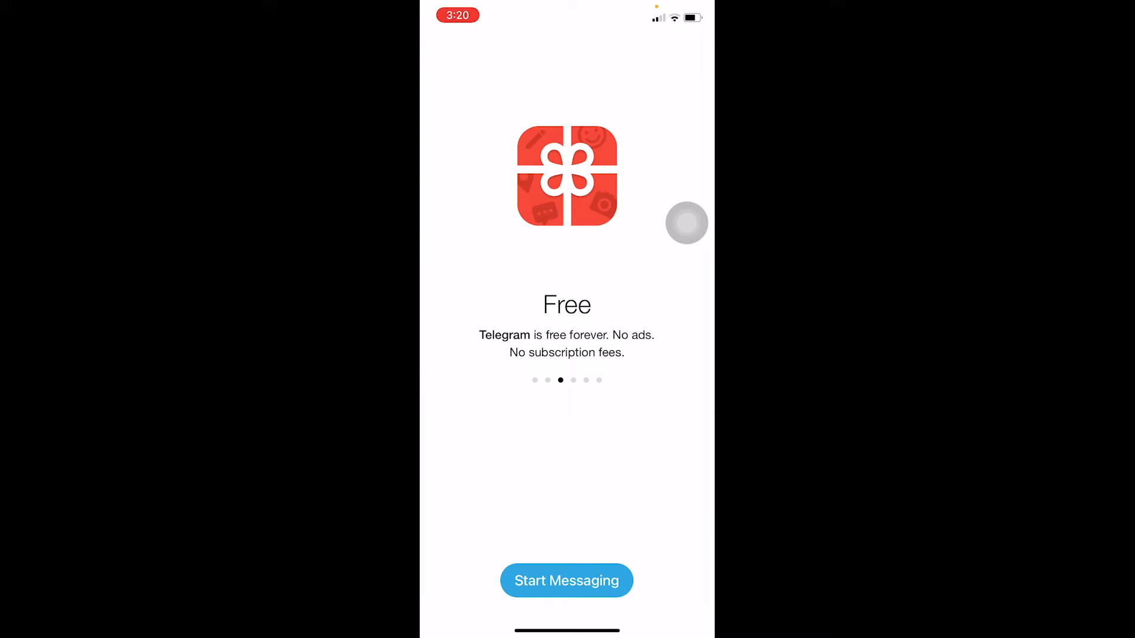
click(567, 581)
text(64)
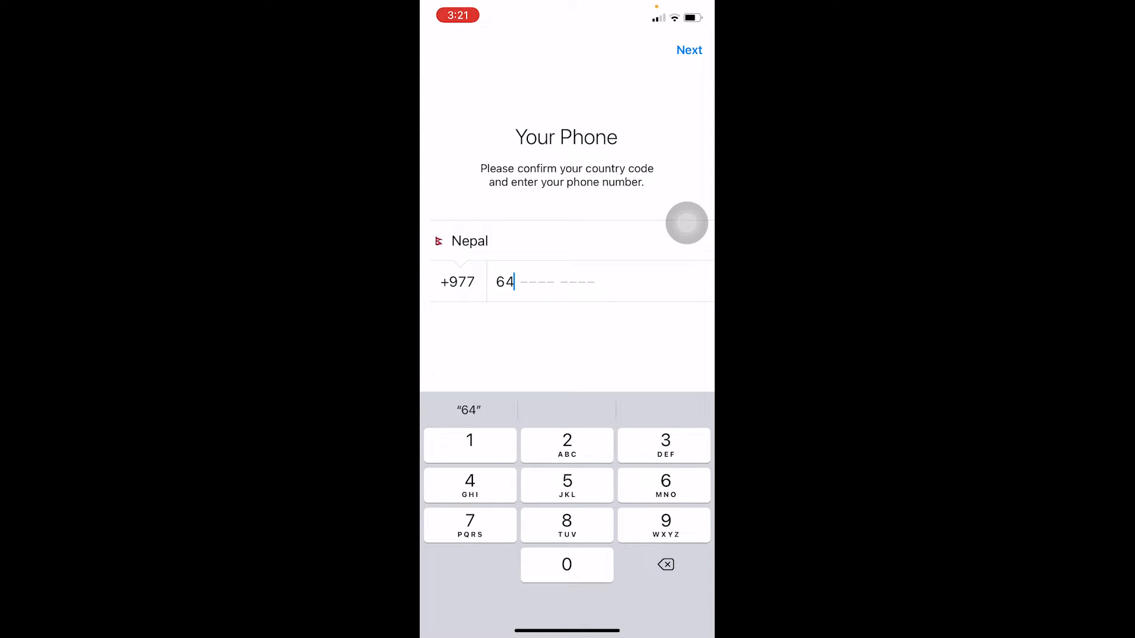
Enter the Nepal (+977) phone number, submit it, and accept the texted verification code.
click(470, 241)
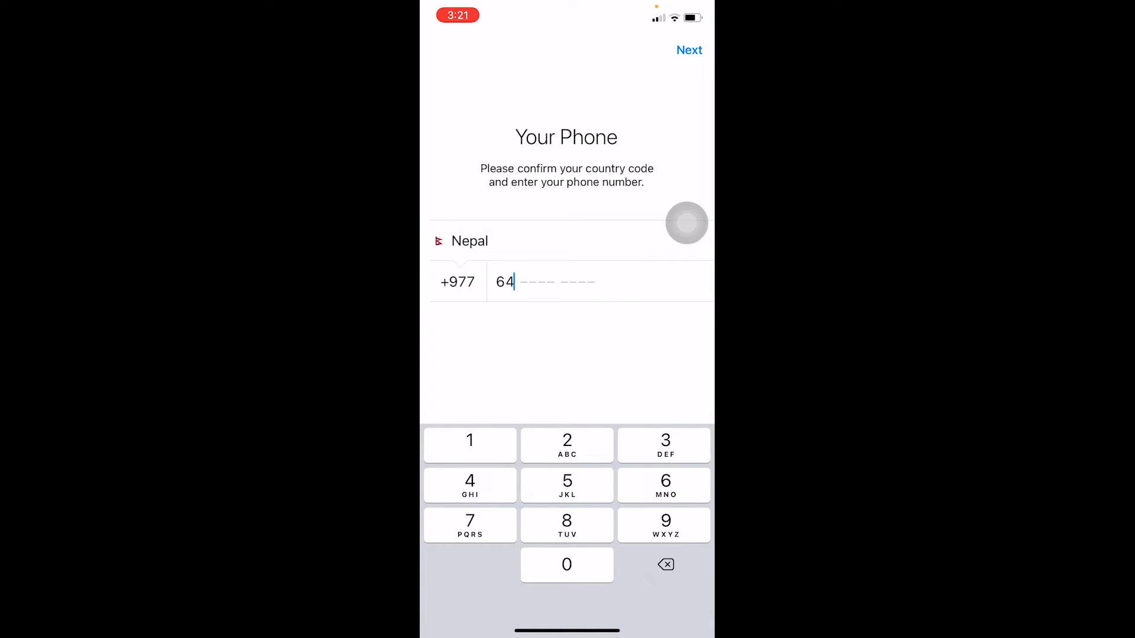
click(689, 49)
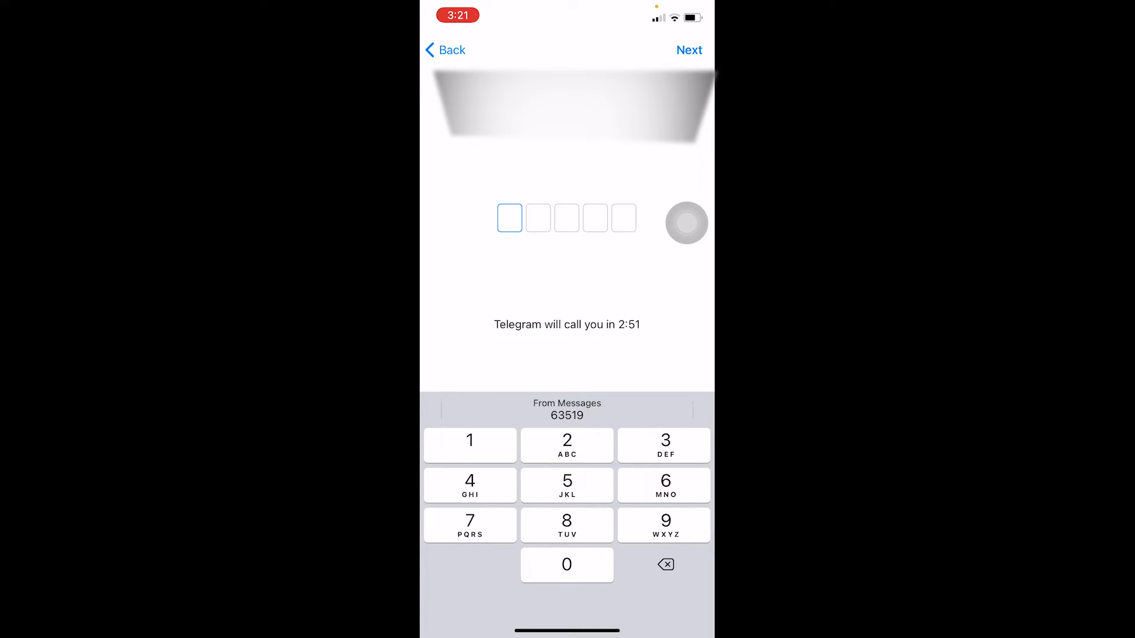
click(688, 49)
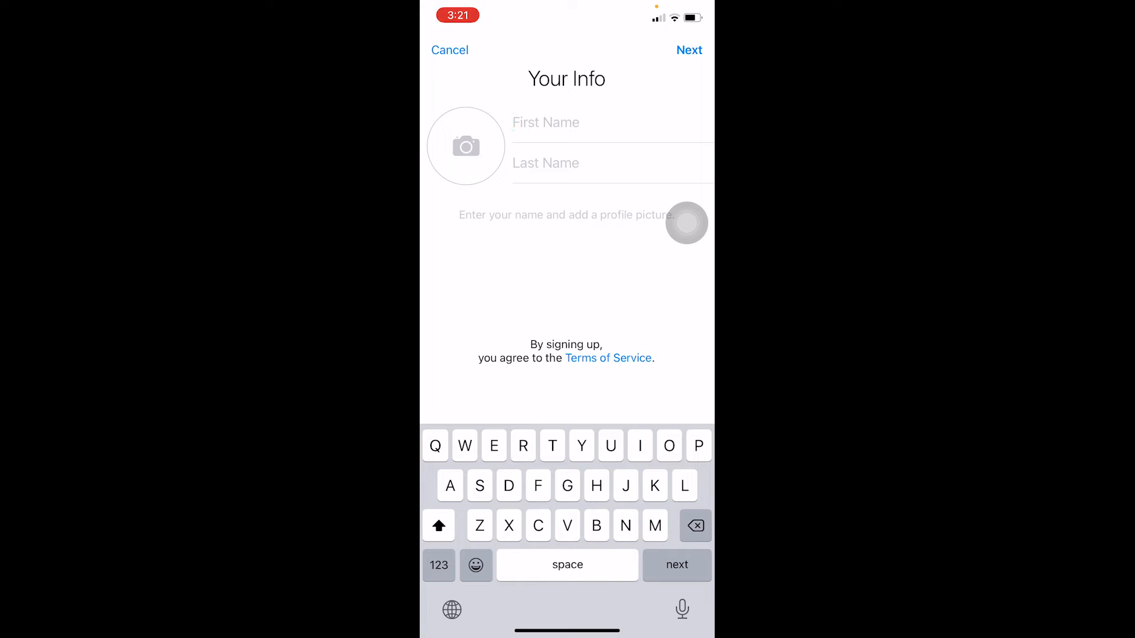
Enter 'Kevi' as the start of the first name on the Your Info screen.
click(545, 122)
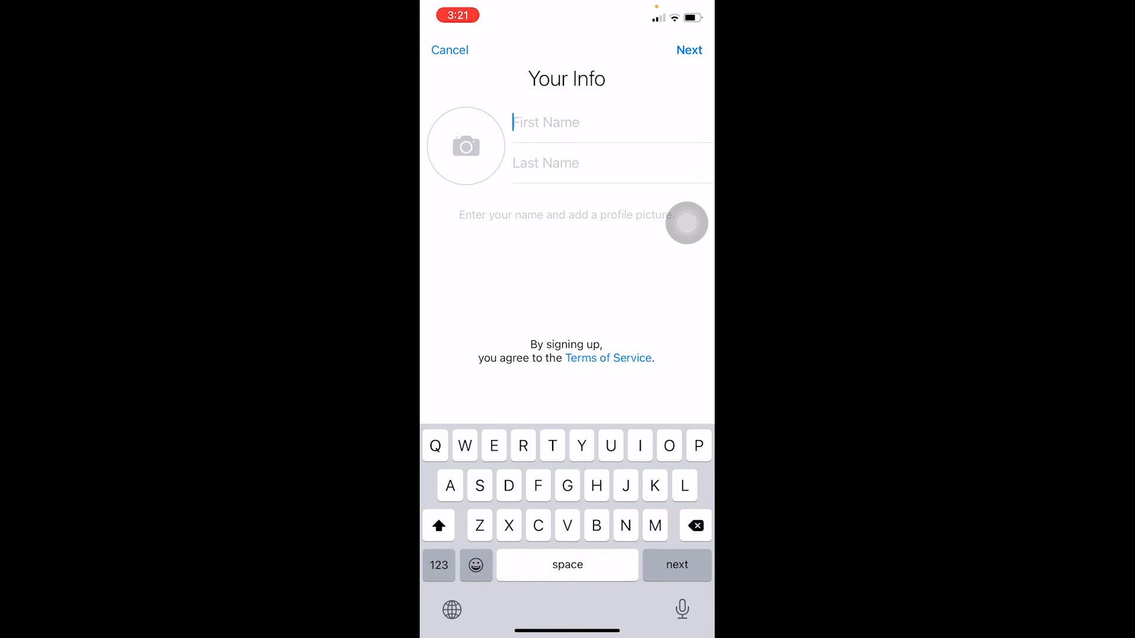
click(694, 525)
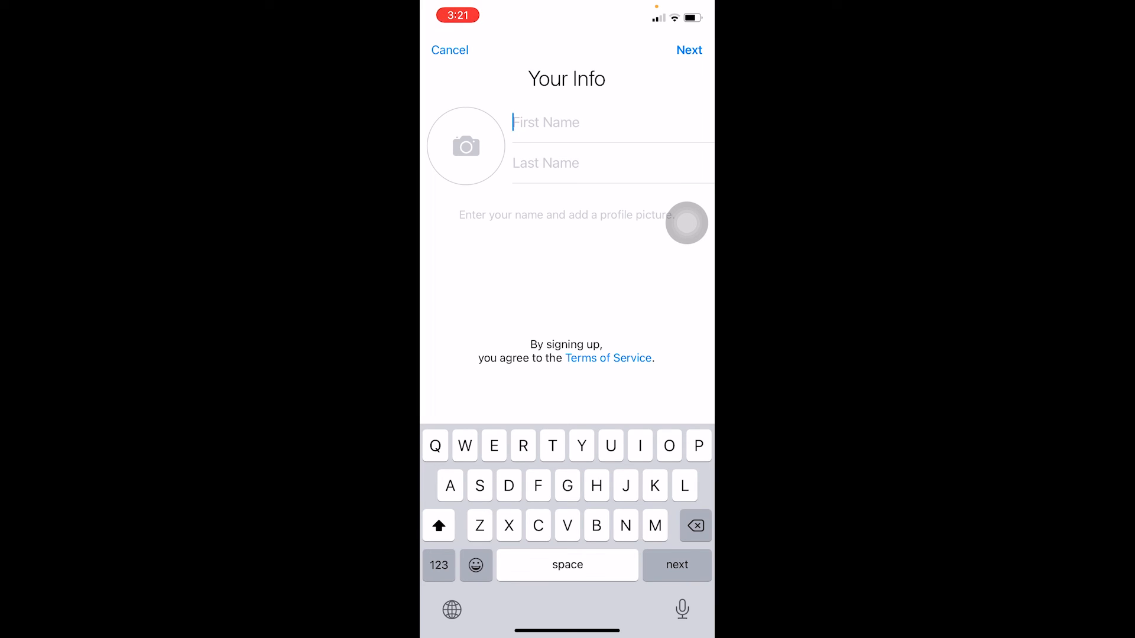
text(Kevi)
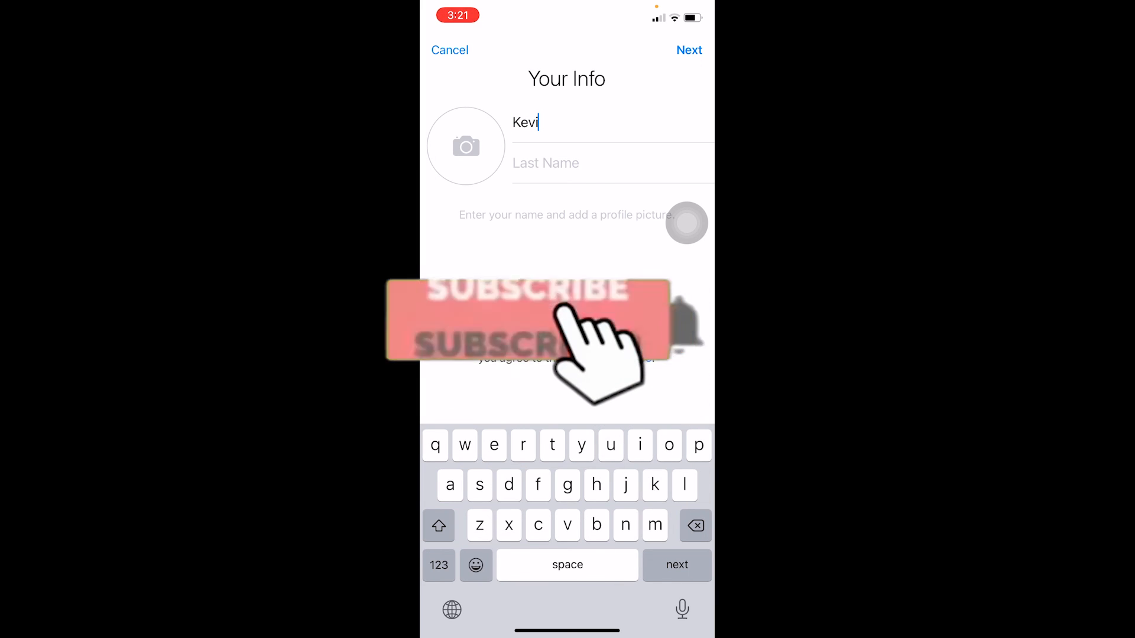